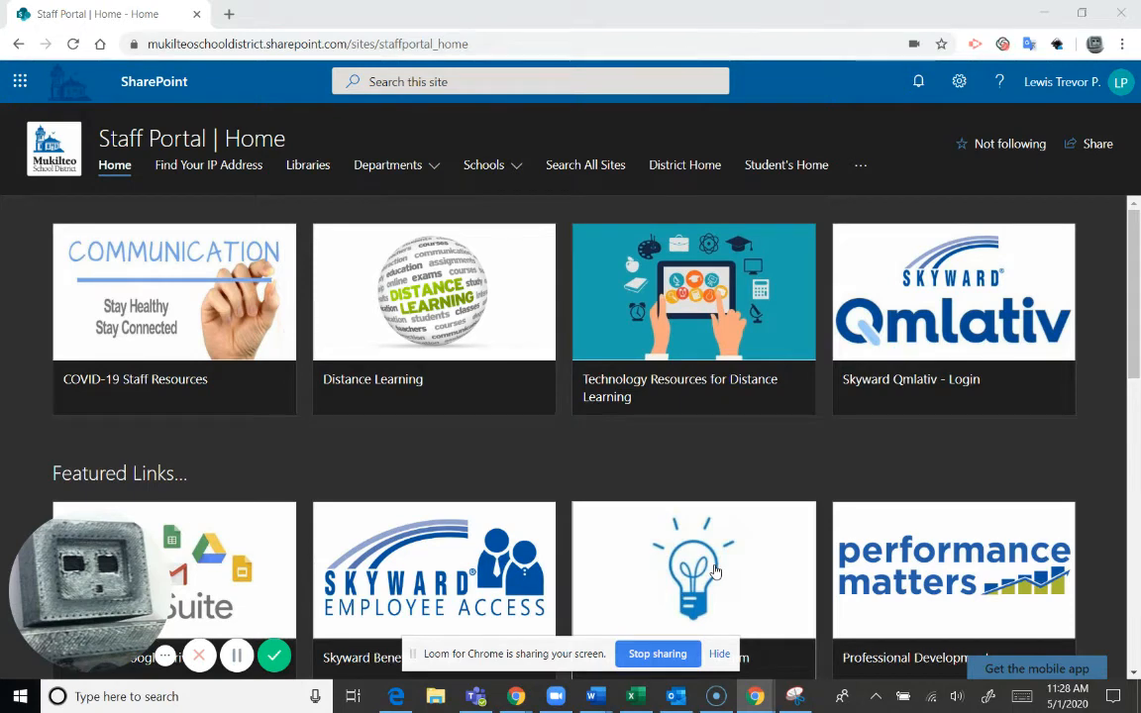
{"action": "mouse_move", "coordinate": [715, 619]}
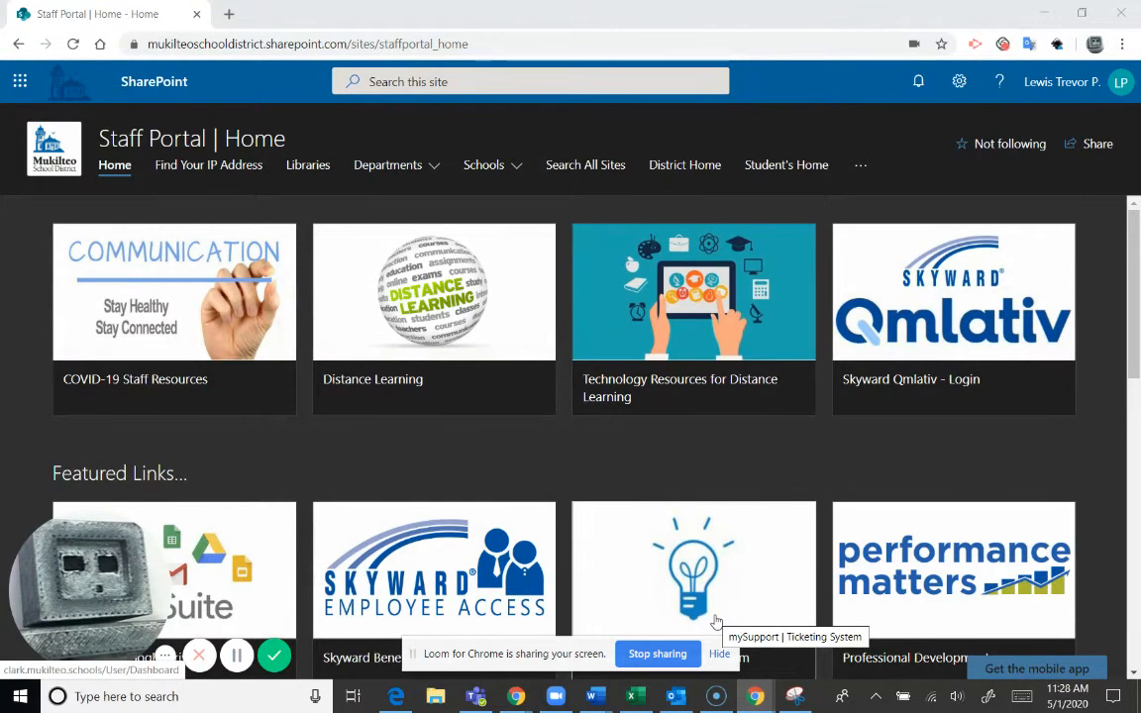
{"action": "mouse_move", "coordinate": [718, 614]}
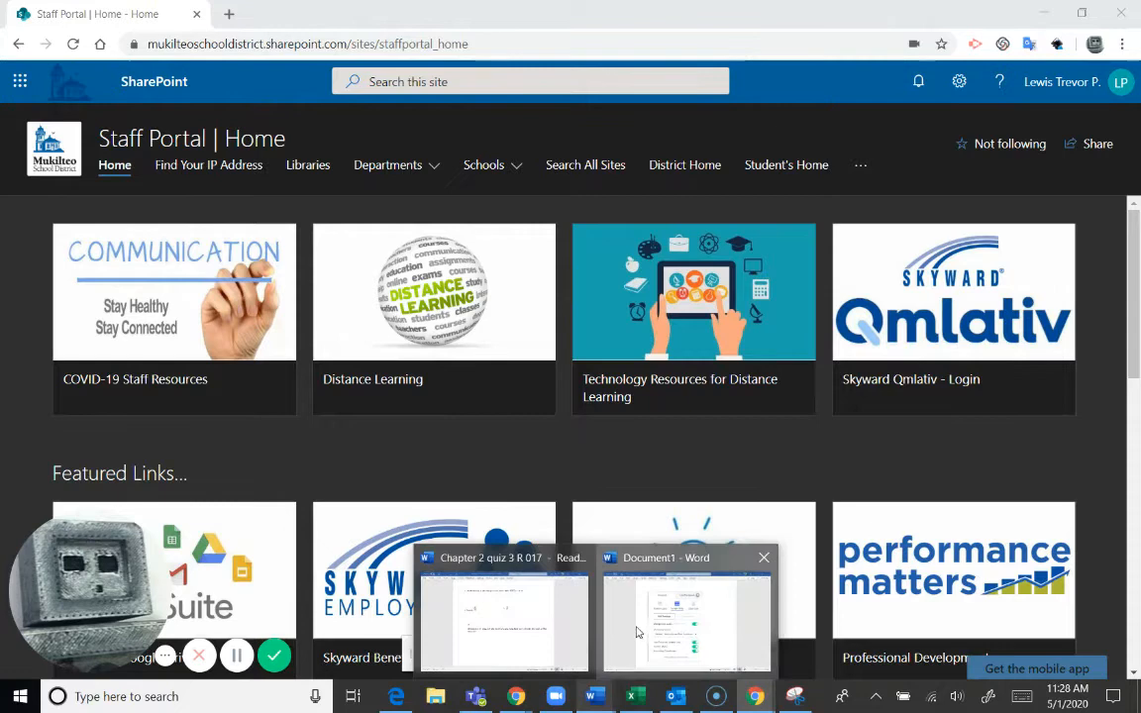
Bring up Document1 in Word and scroll down to the screen-sharing prompt image.
{"action": "left_click", "coordinate": [686, 609]}
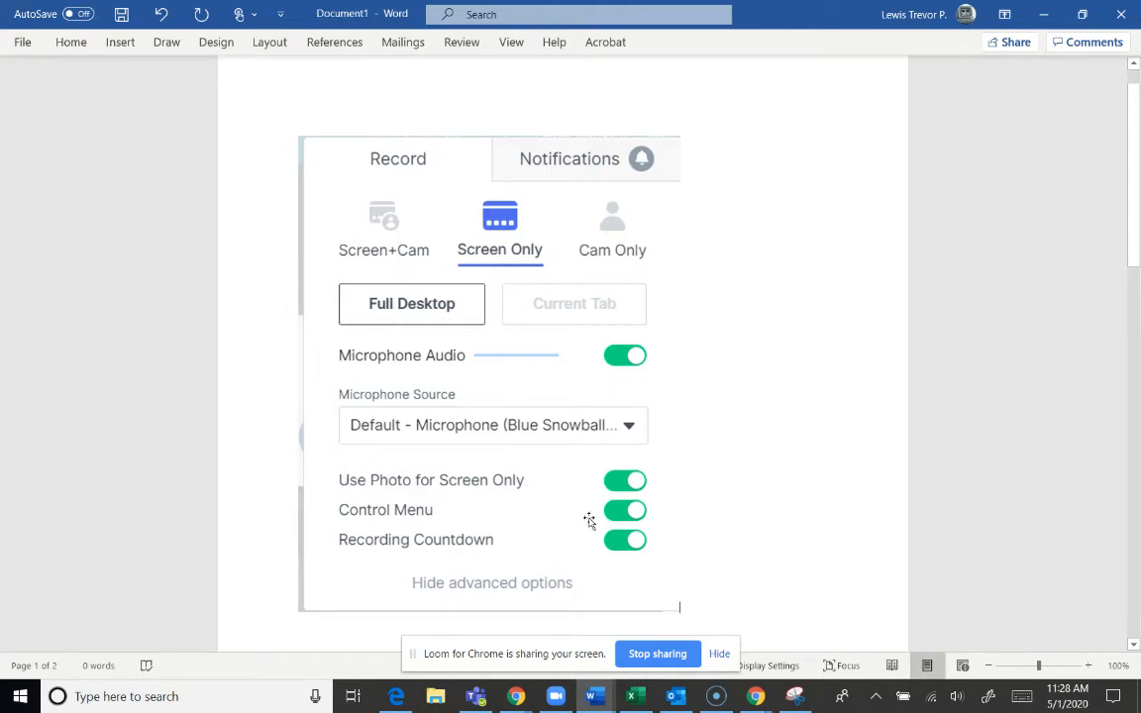
{"action": "mouse_move", "coordinate": [552, 528]}
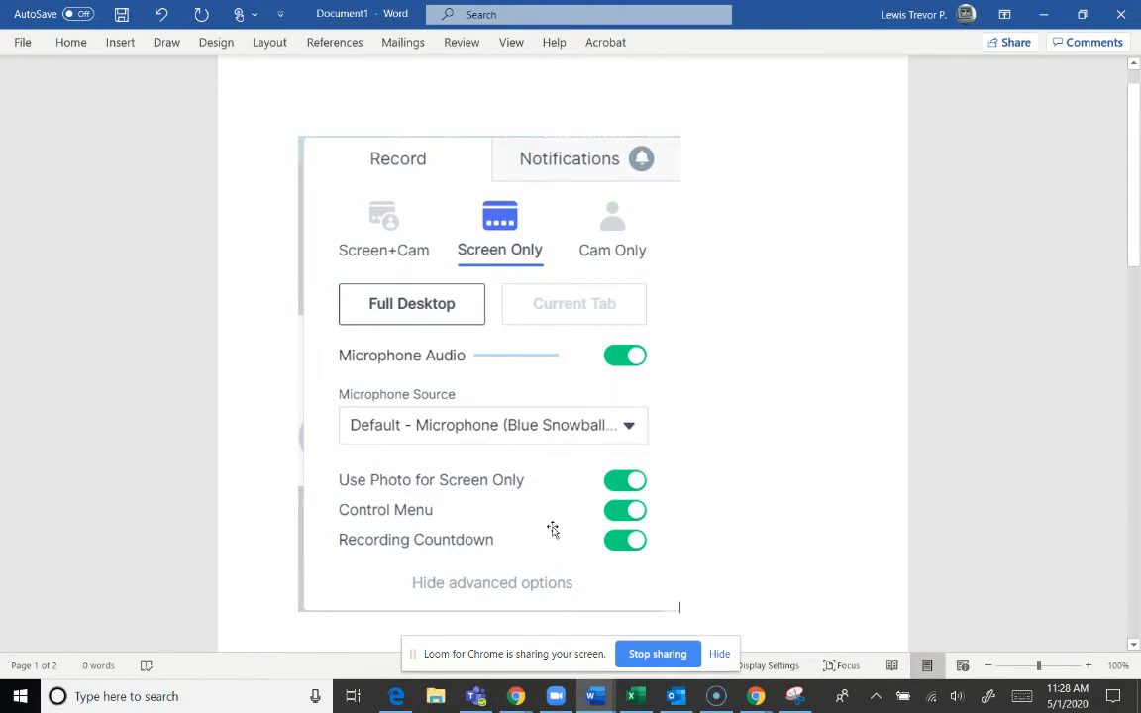
{"action": "mouse_move", "coordinate": [579, 491]}
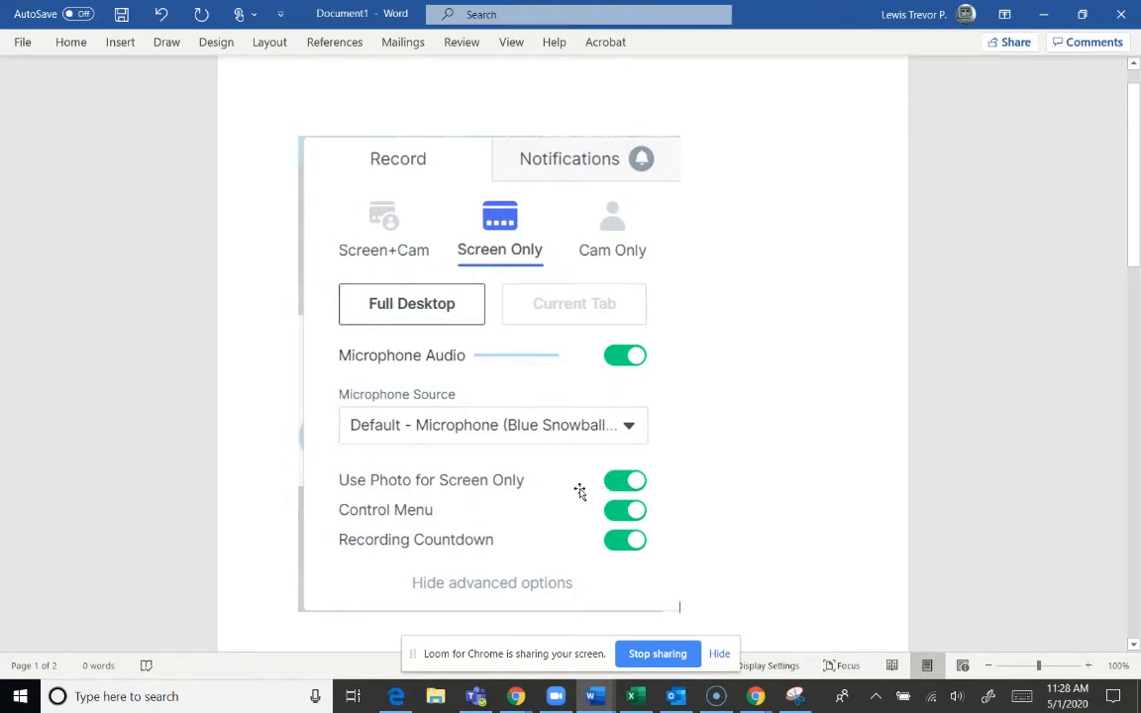
{"action": "mouse_move", "coordinate": [587, 477]}
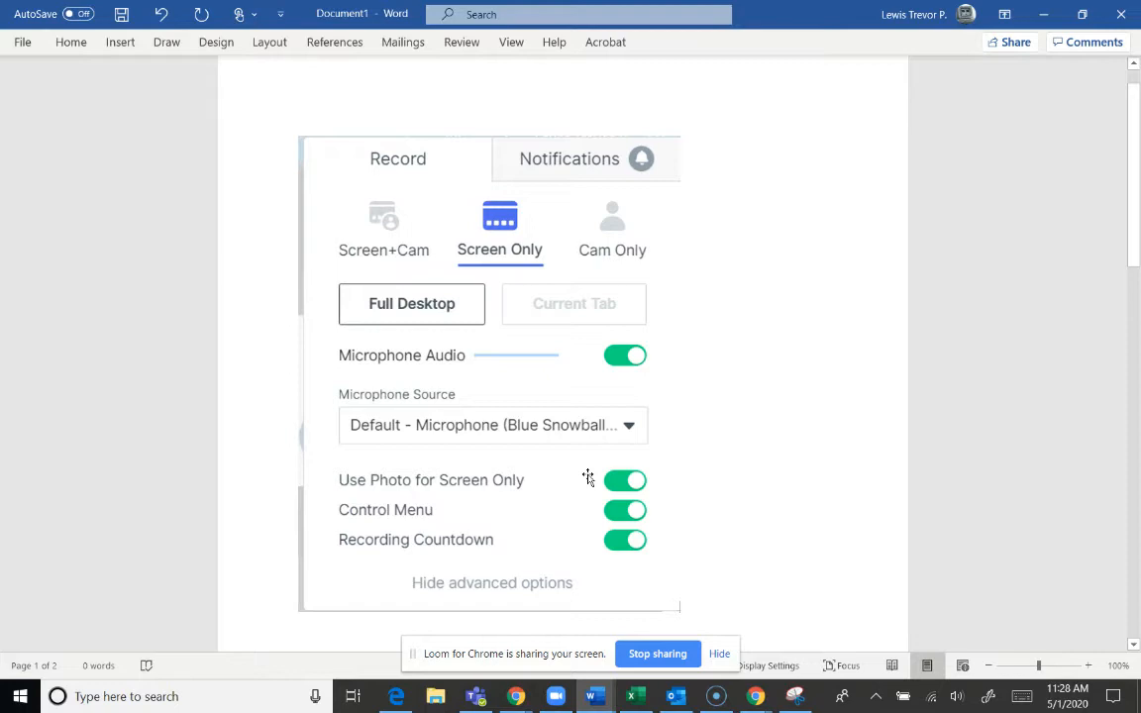
{"action": "mouse_move", "coordinate": [506, 436]}
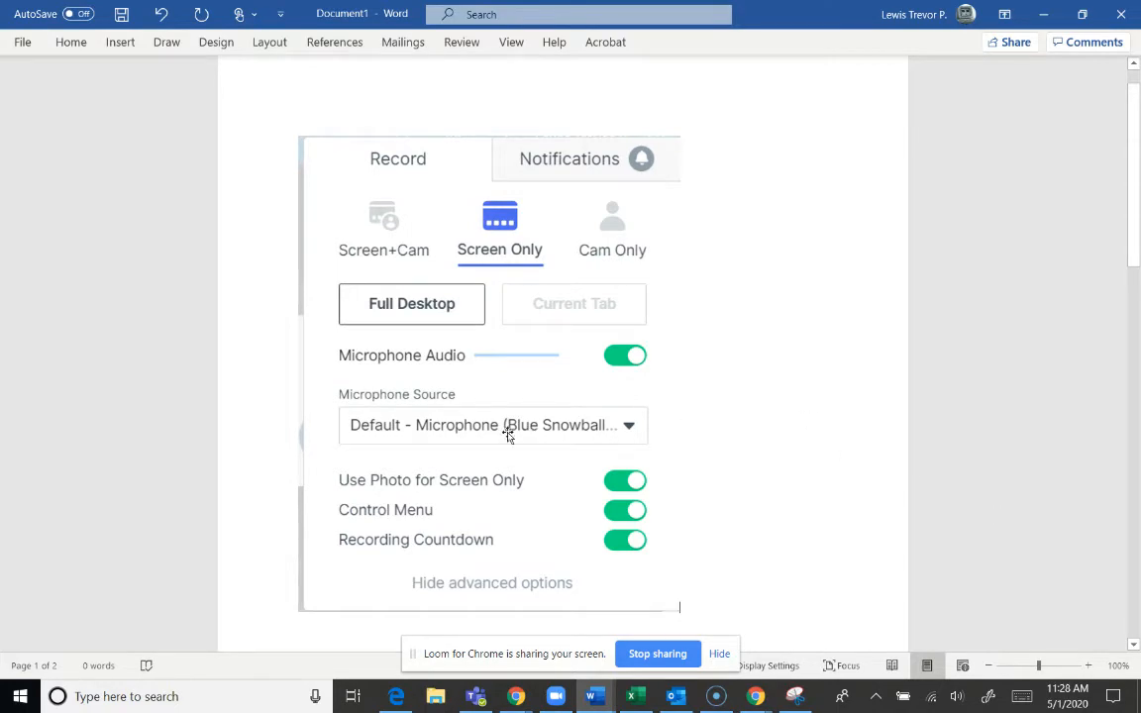
{"action": "scroll", "scroll_direction": "down", "scroll_amount": 3}
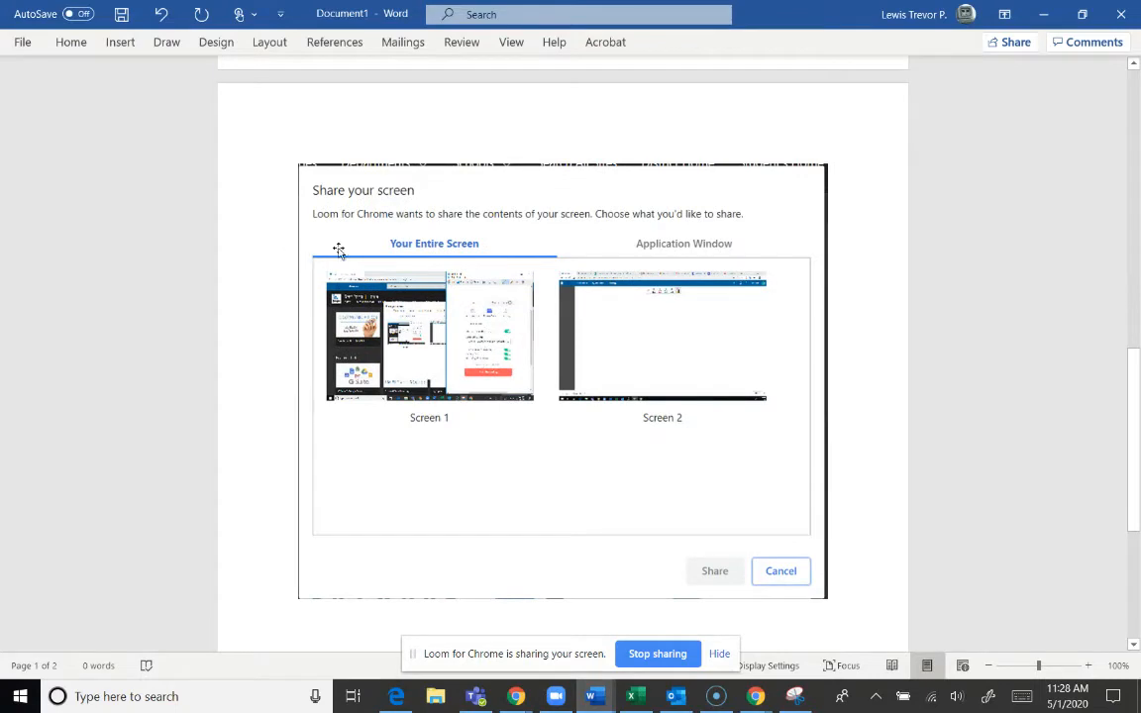
{"action": "mouse_move", "coordinate": [830, 348]}
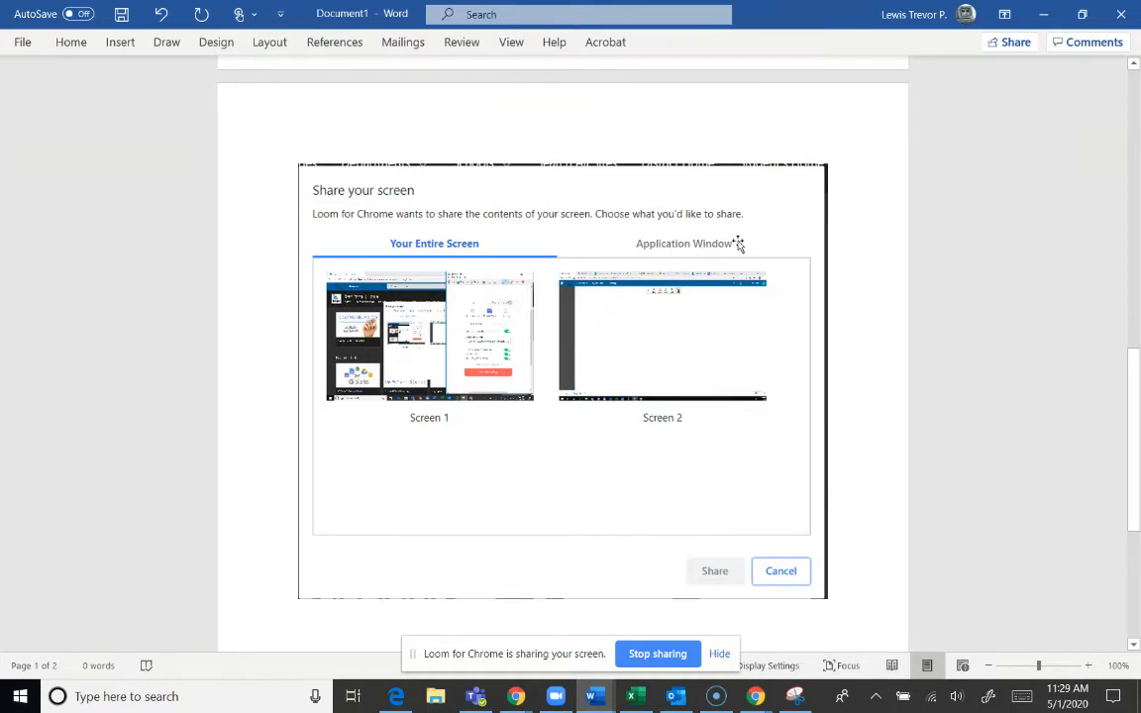
{"action": "mouse_move", "coordinate": [665, 243]}
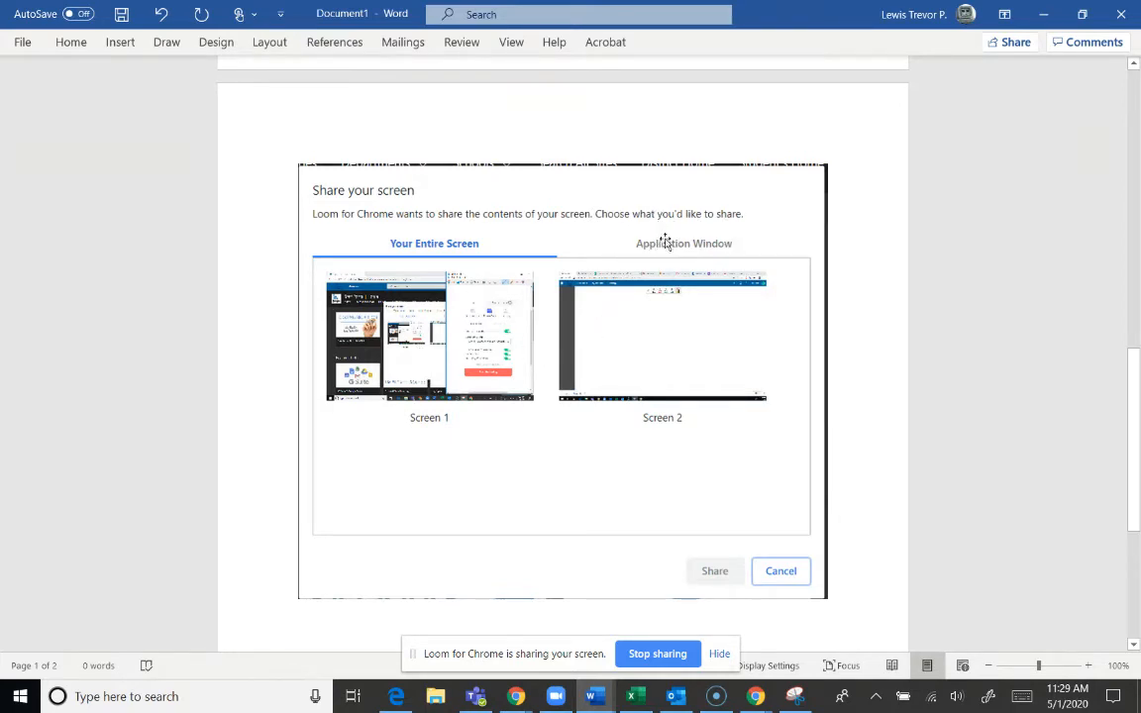
{"action": "mouse_move", "coordinate": [661, 257]}
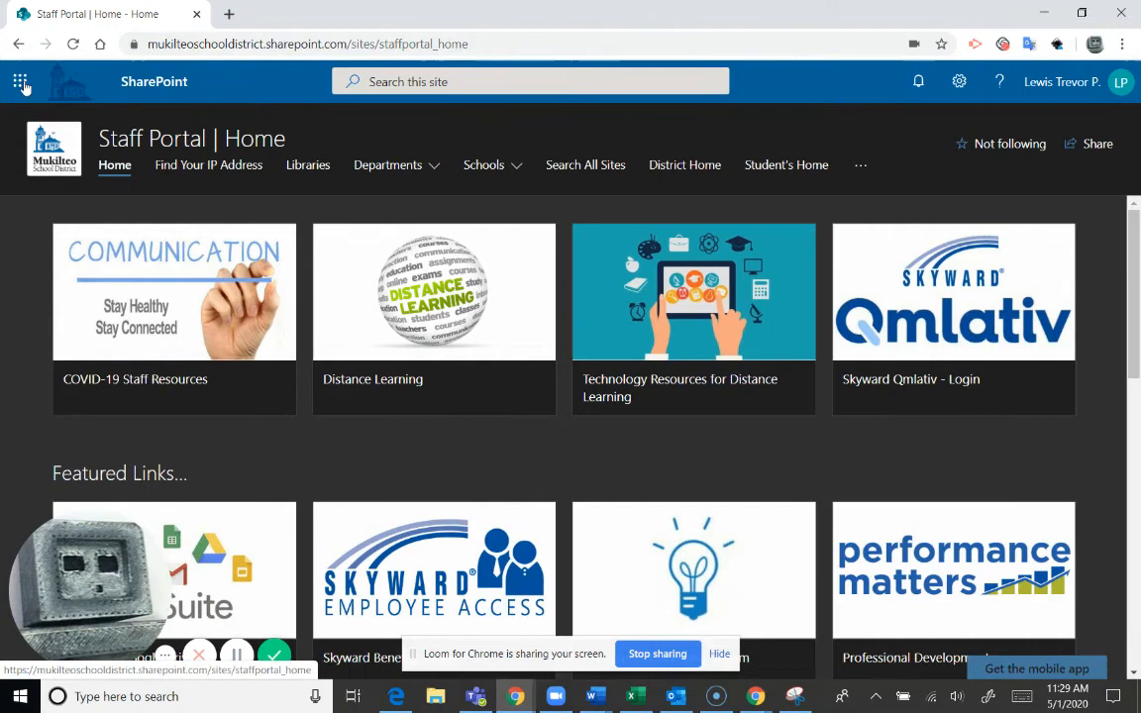
Launch Whiteboard from the SharePoint app launcher's Apps list.
{"action": "left_click", "coordinate": [20, 81]}
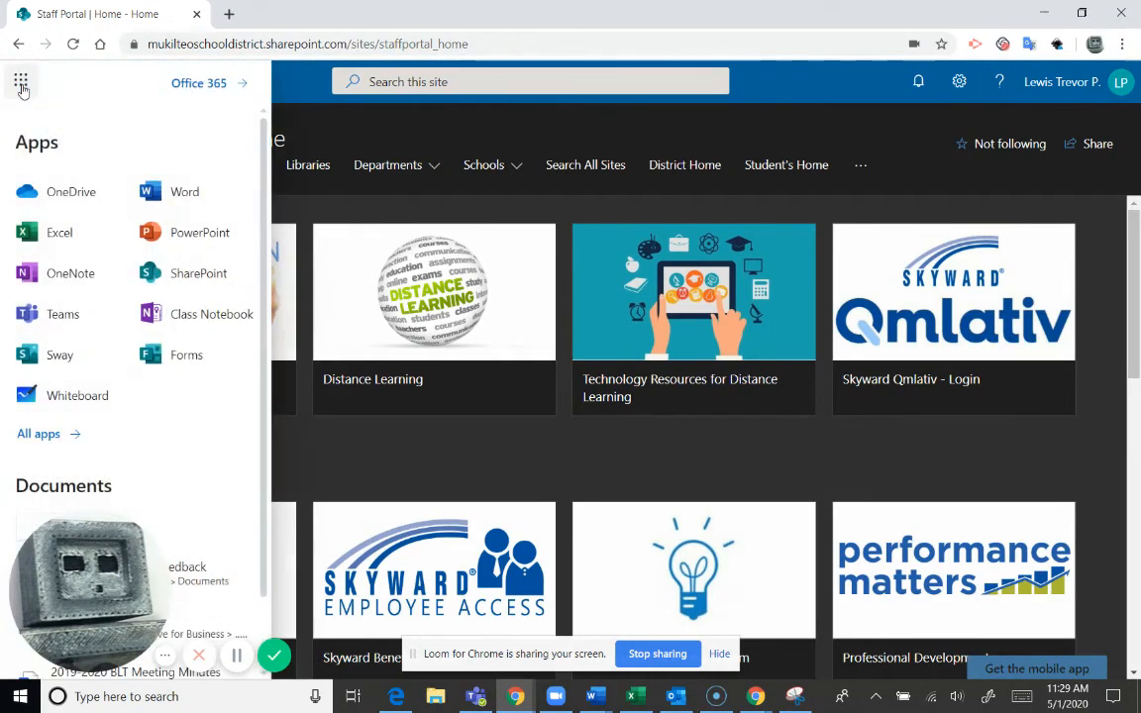
{"action": "mouse_move", "coordinate": [69, 395]}
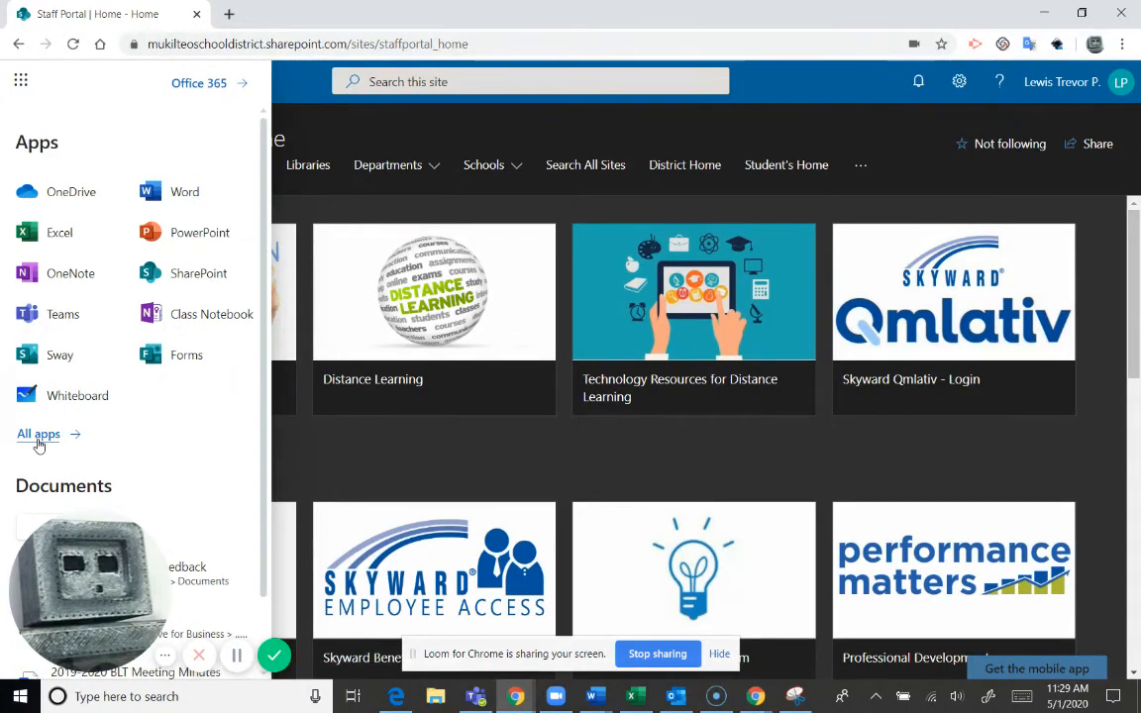
{"action": "left_click", "coordinate": [77, 395]}
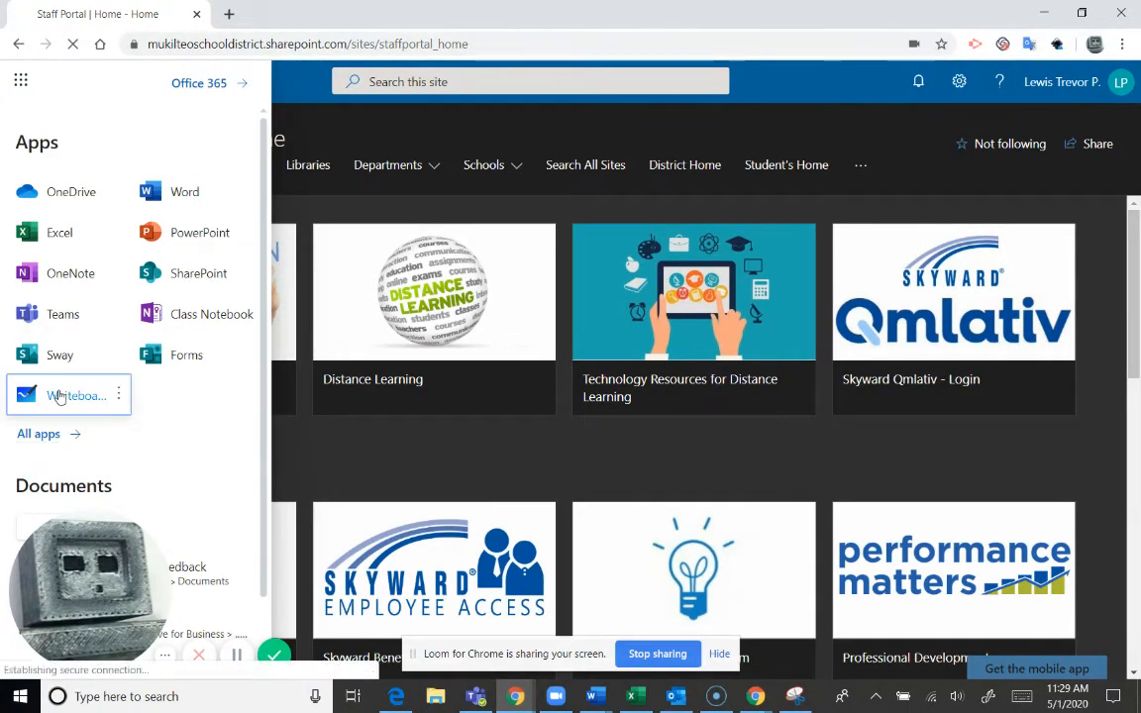
{"action": "left_click", "coordinate": [77, 396]}
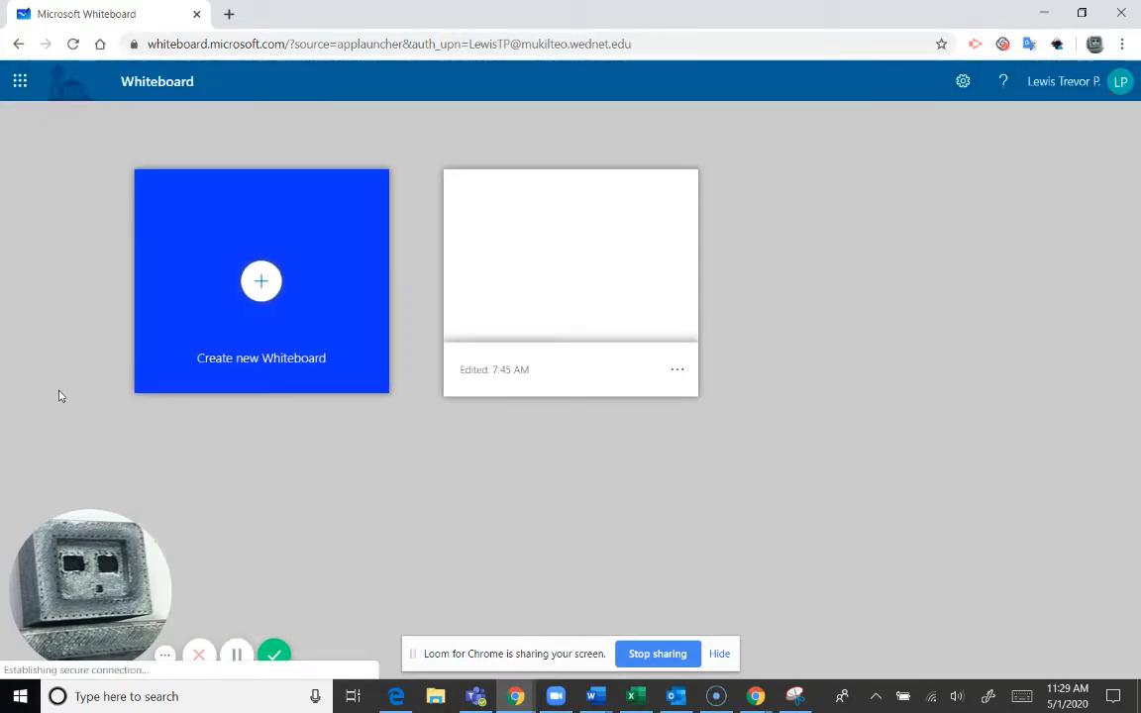
Create a new blank whiteboard from the Create new Whiteboard tile.
{"action": "left_click", "coordinate": [260, 280]}
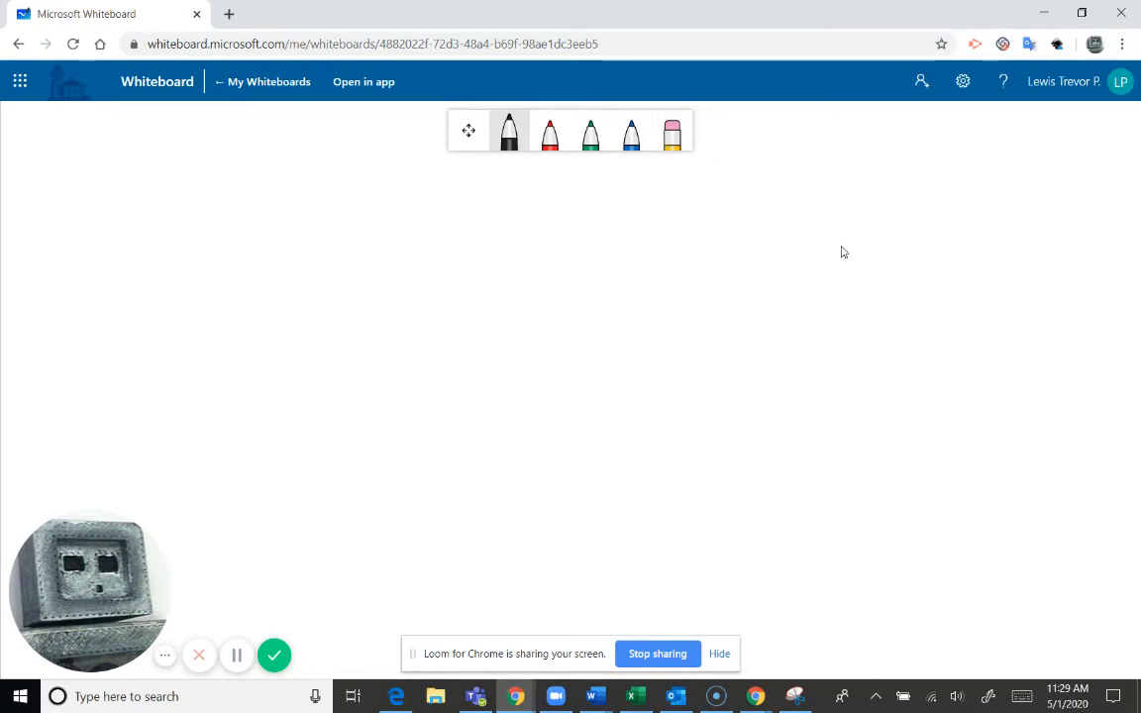
Handwrite 3/4 − 1/ and a mistaken second denominator in black ink.
{"action": "left_click_drag", "start_coordinate": [227, 245], "coordinate": [282, 267]}
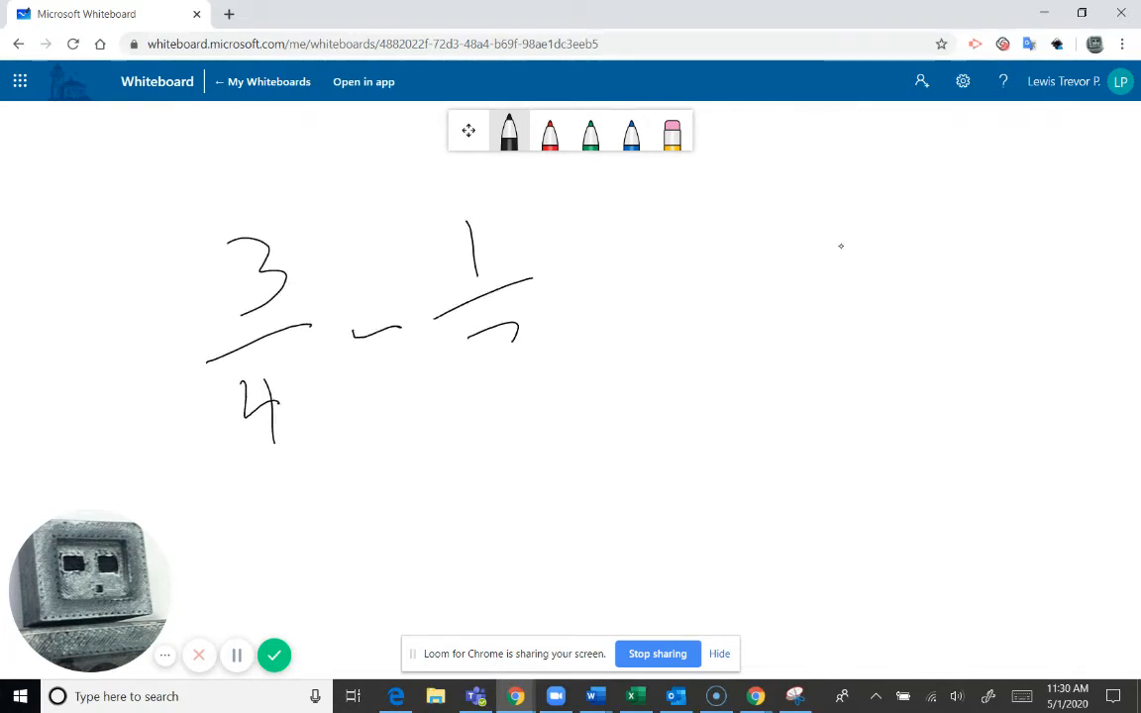
{"action": "left_click_drag", "start_coordinate": [525, 327], "coordinate": [505, 387]}
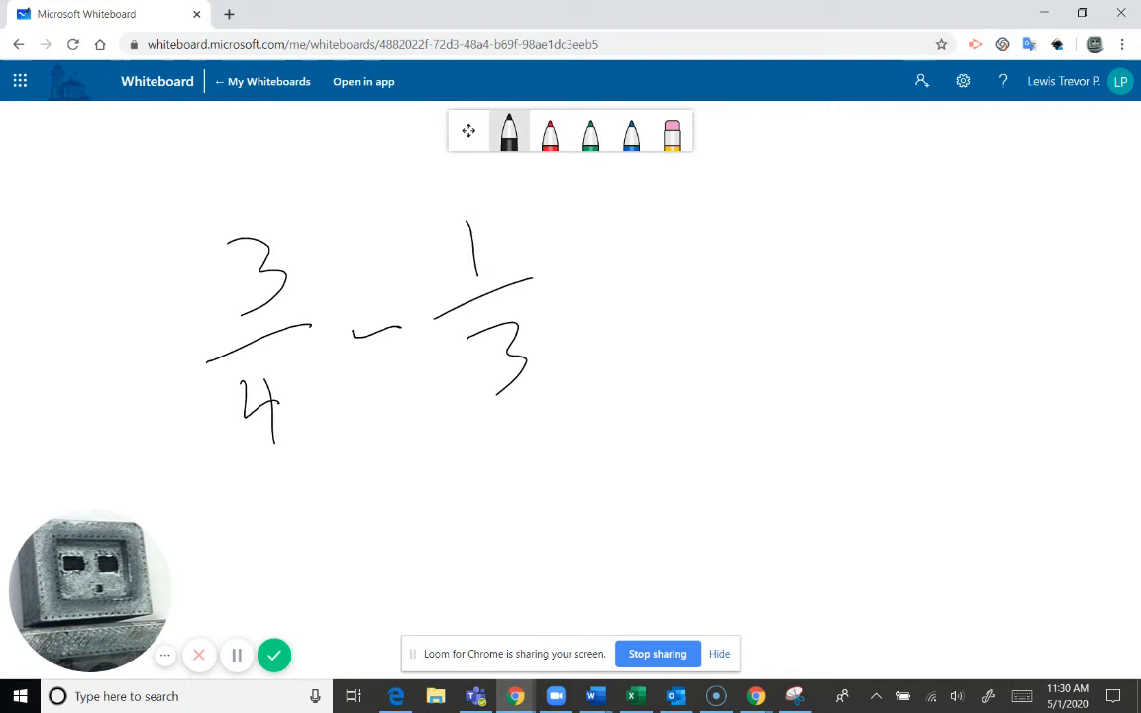
{"action": "mouse_move", "coordinate": [840, 245]}
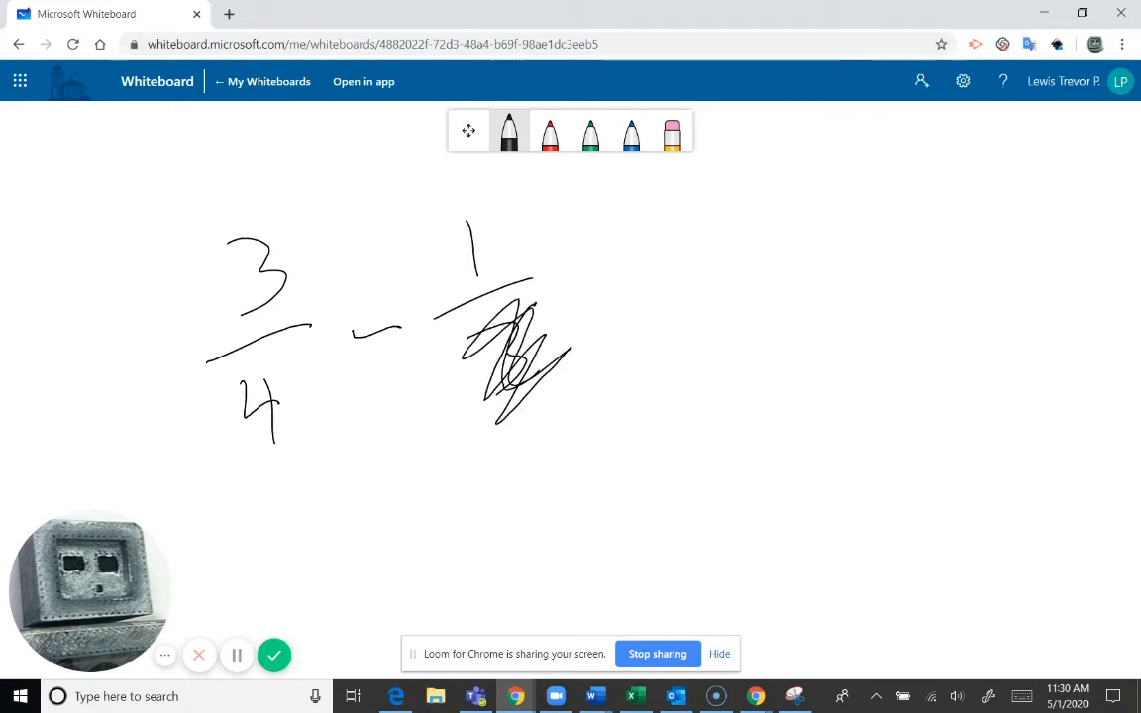
Replace the denominator with 4, write = (3−1)/4, then pick the eraser.
{"action": "left_click", "coordinate": [672, 130]}
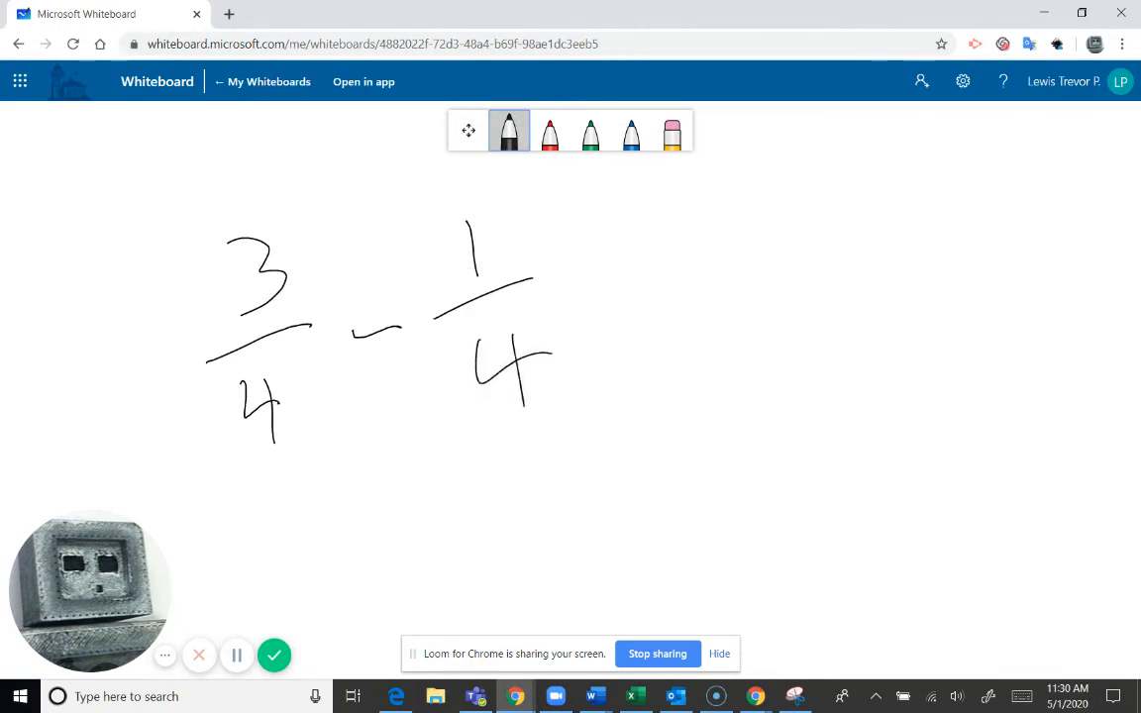
{"action": "left_click_drag", "start_coordinate": [614, 297], "coordinate": [682, 332]}
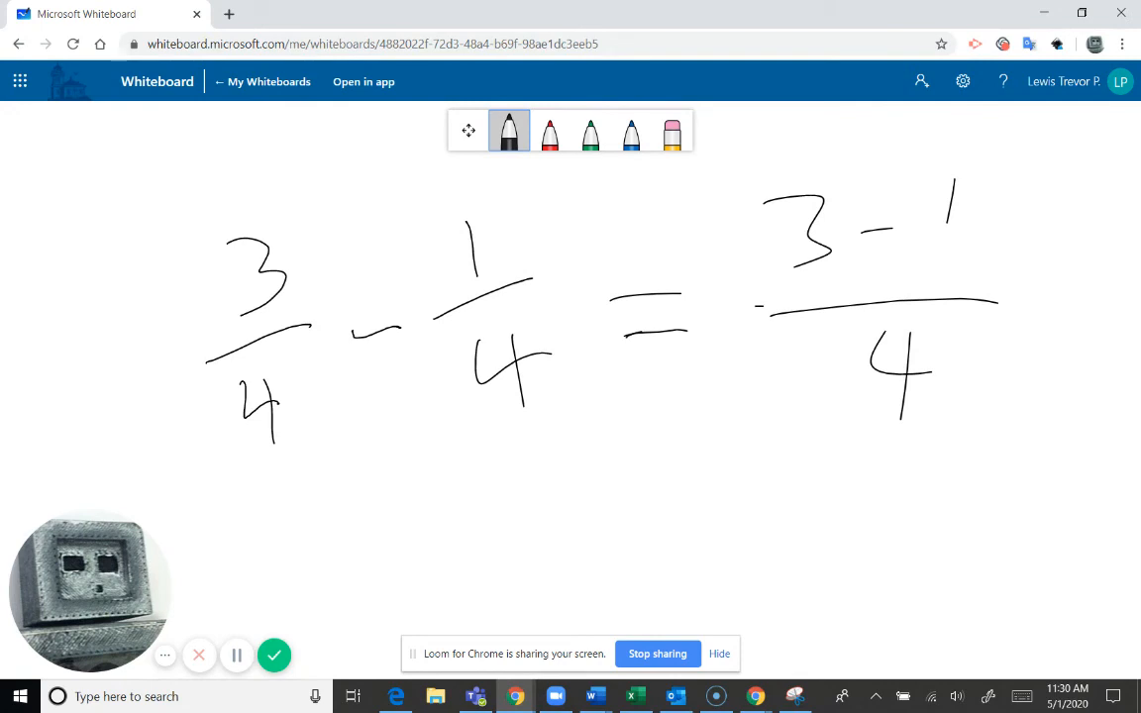
{"action": "left_click", "coordinate": [672, 131]}
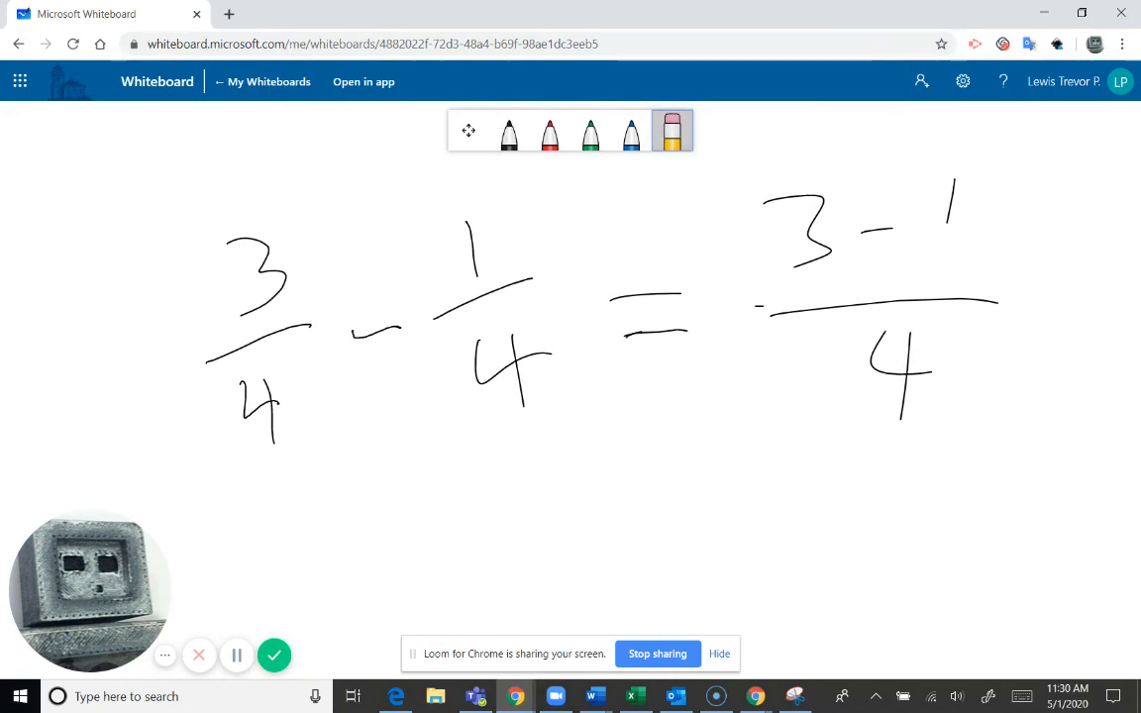